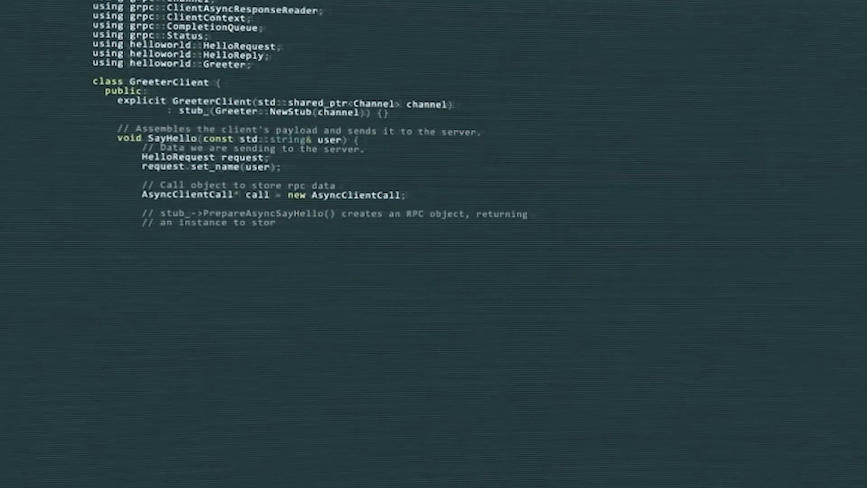
scroll("down", 3)
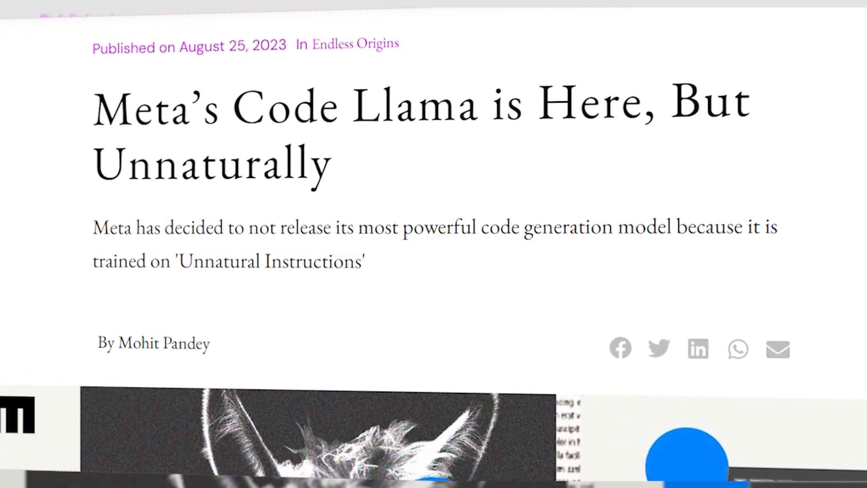
scroll("down", 3)
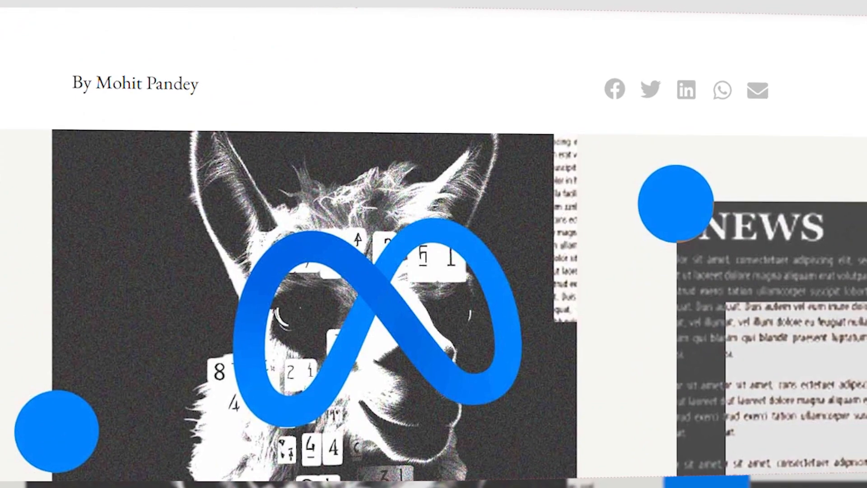